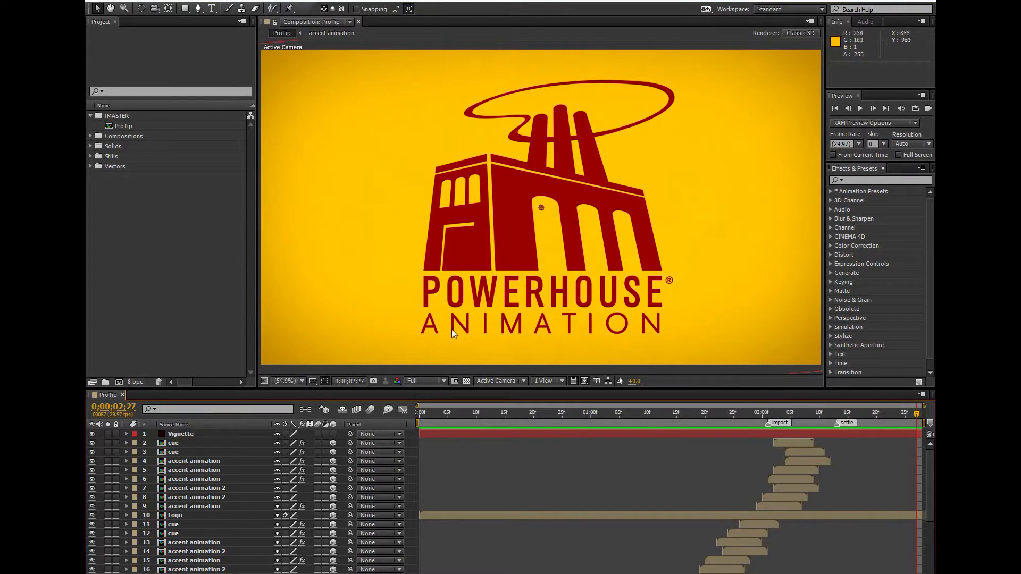
pyautogui.moveTo(435, 420)
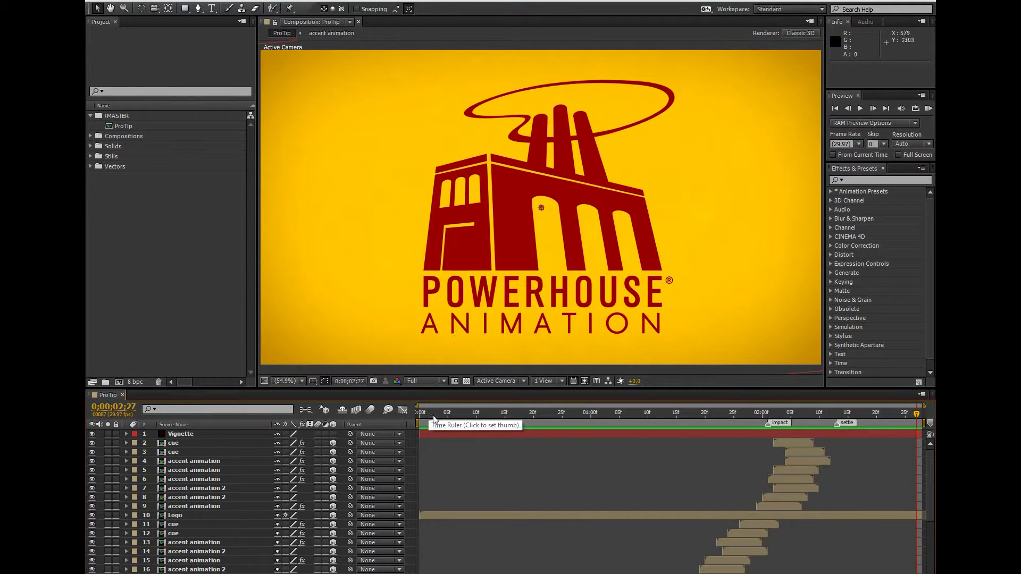
pyautogui.moveTo(570, 450)
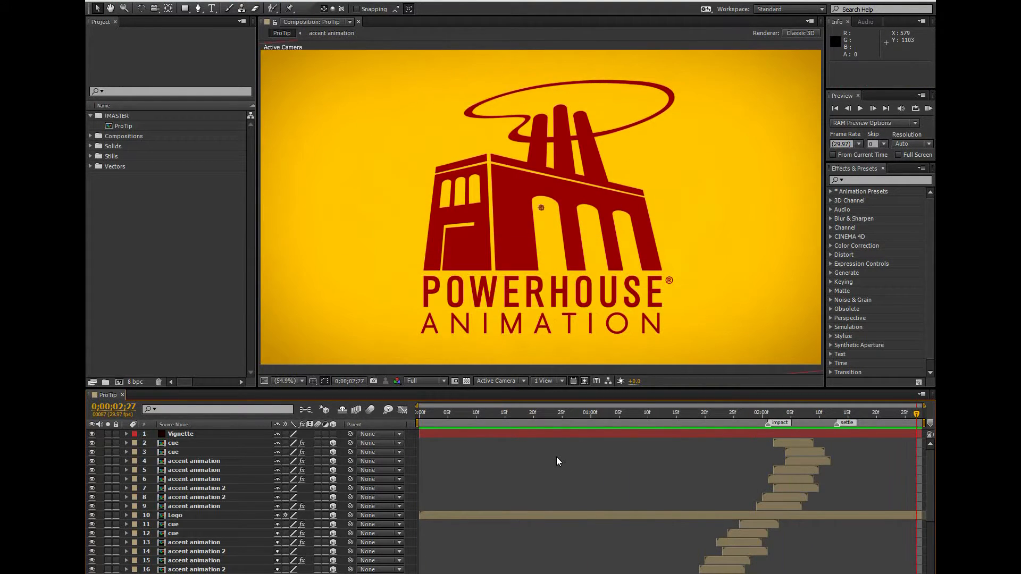
# - Create Camera 1 as a one-node 50mm camera via Layer > New > Camera and confirm the settings
pyautogui.click(860, 109)
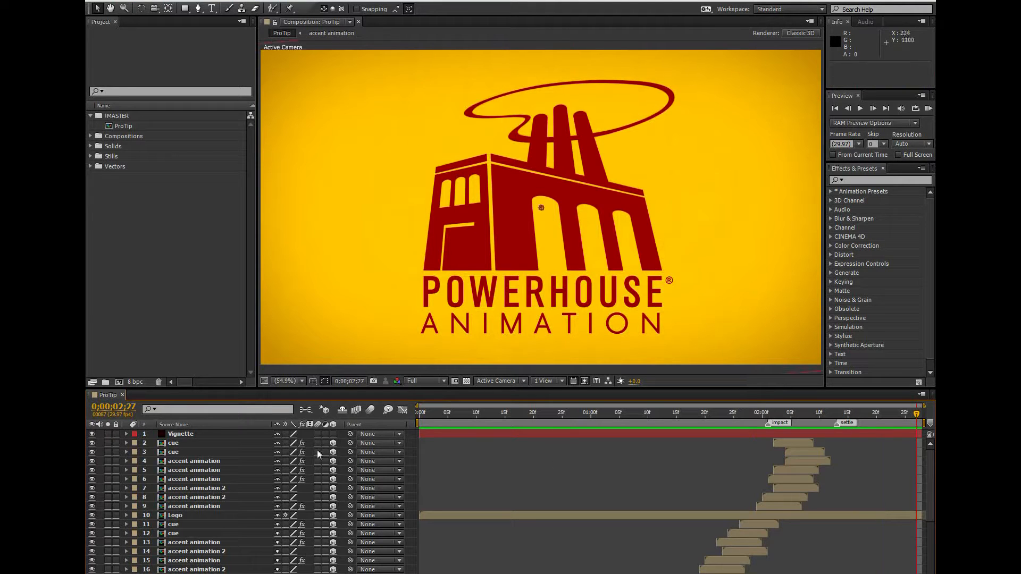
pyautogui.scroll(-3)
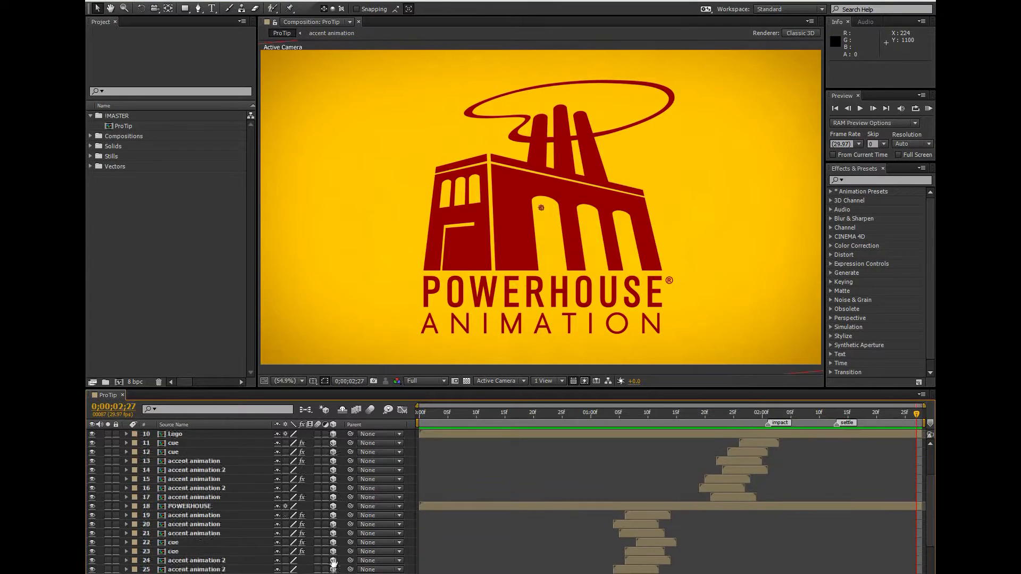
pyautogui.scroll(-3)
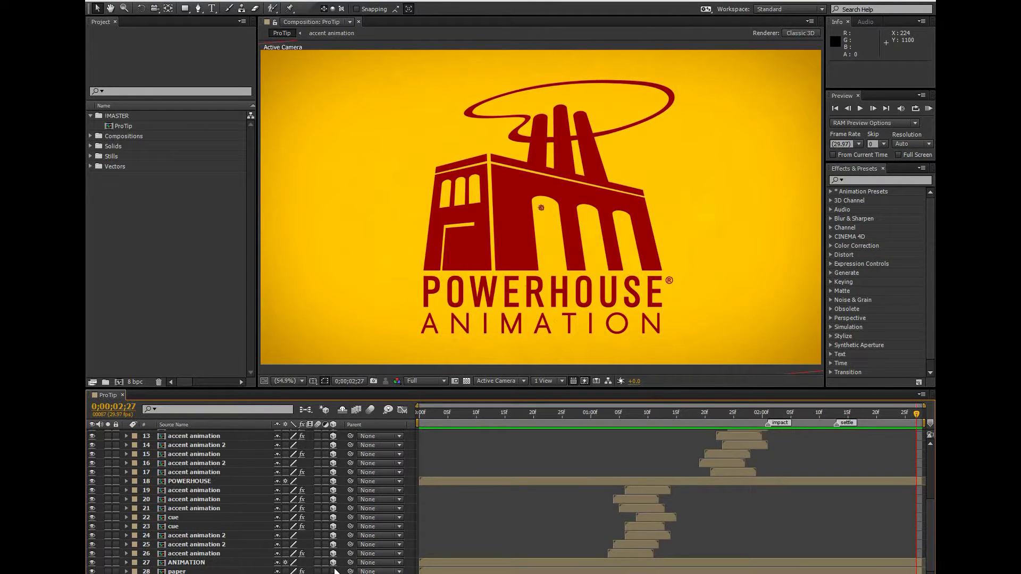
pyautogui.scroll(3)
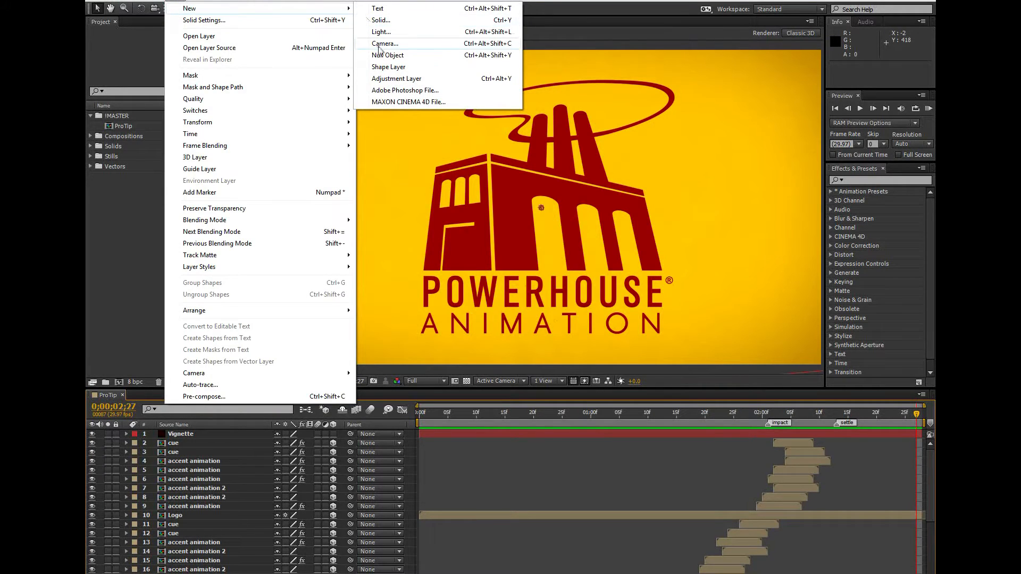
pyautogui.click(384, 43)
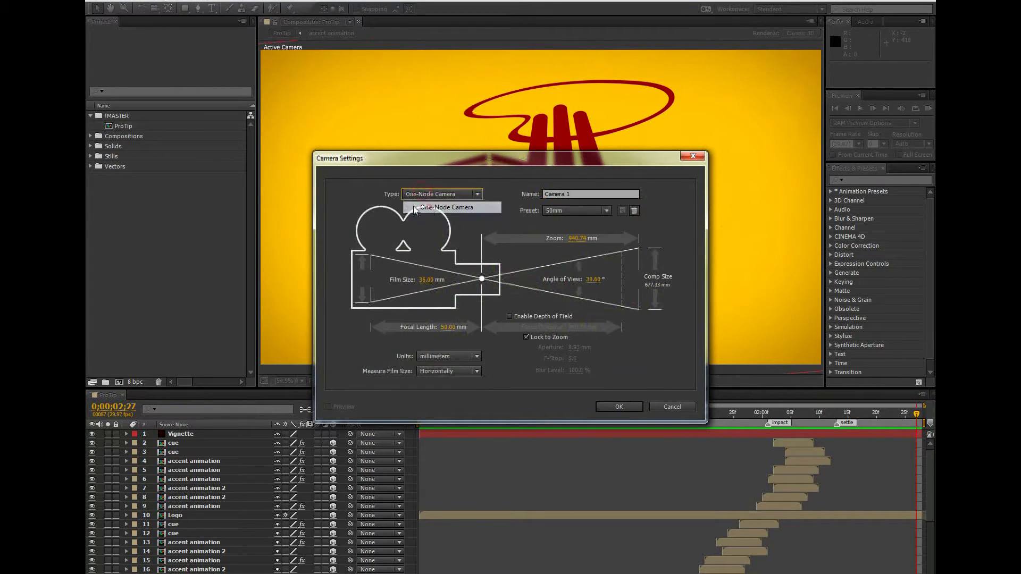
pyautogui.click(446, 207)
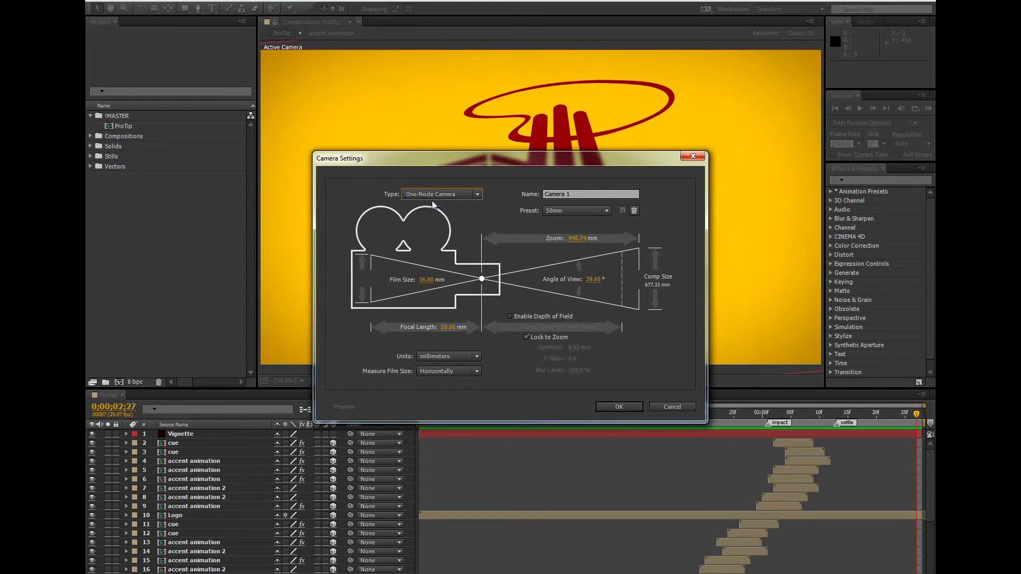
pyautogui.moveTo(396, 251)
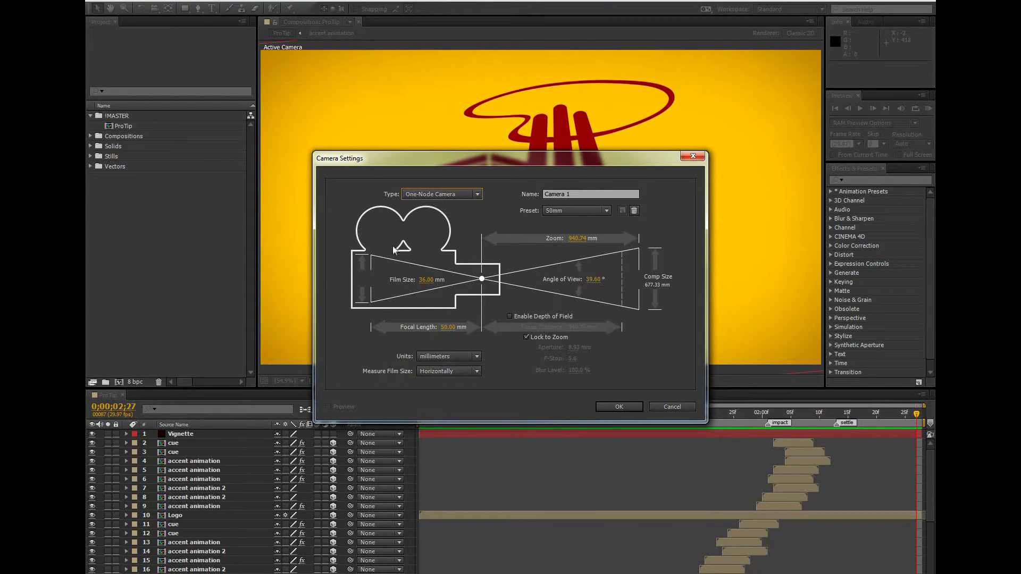
pyautogui.click(618, 406)
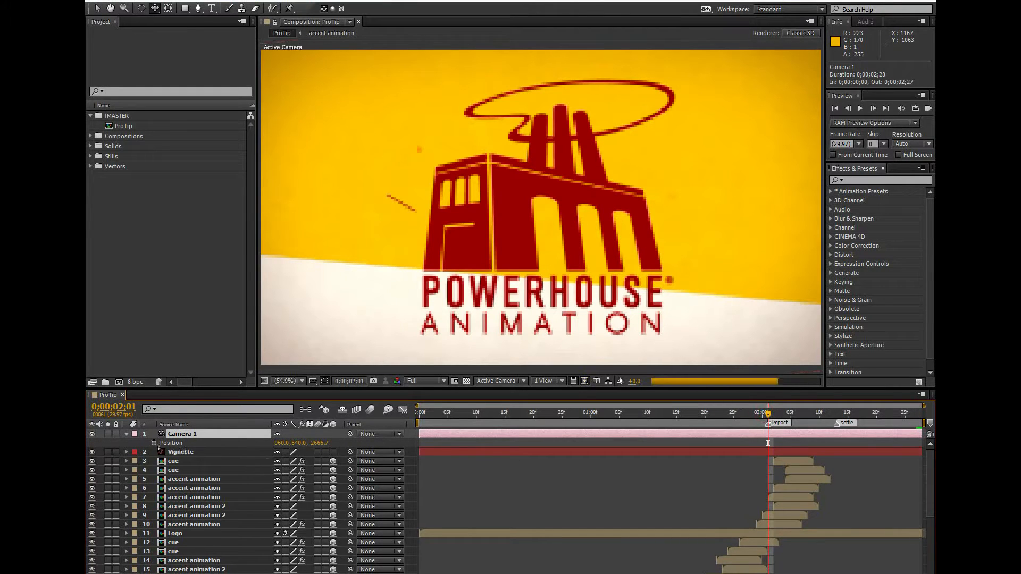
# - Remove the Camera 1 layer so the composition shows the logo straight-on again
pyautogui.click(181, 443)
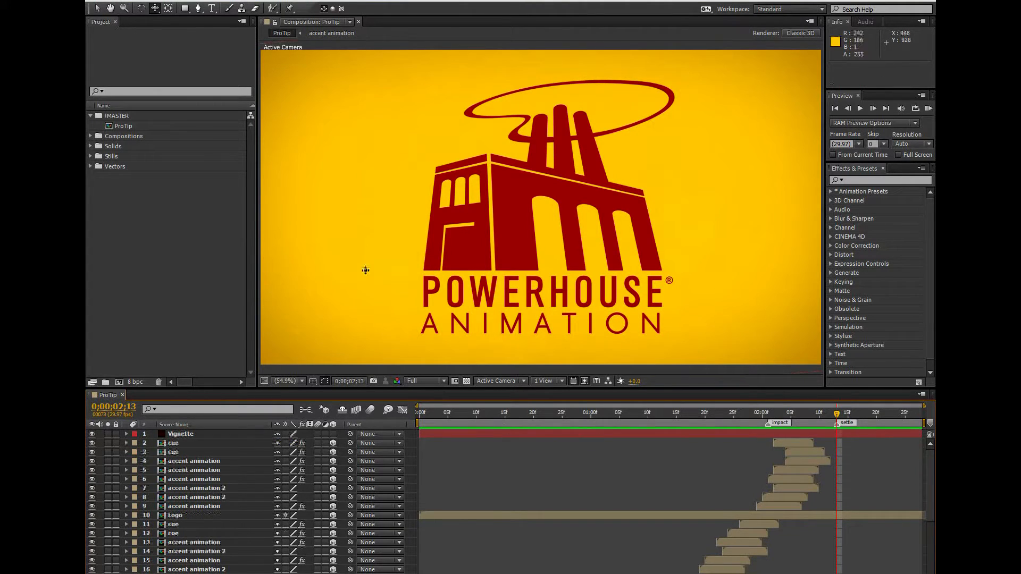
pyautogui.moveTo(175, 4)
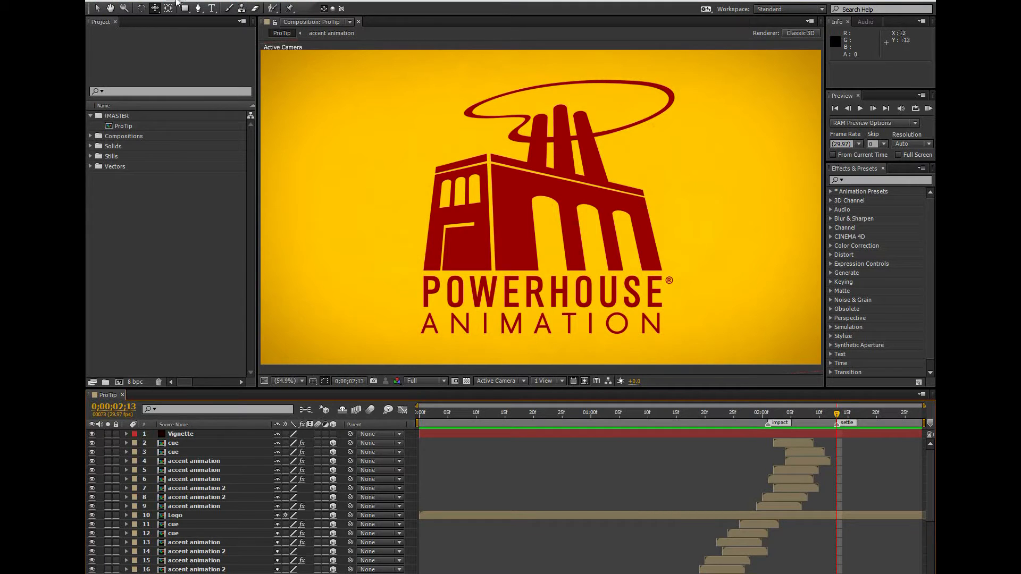
# - Create a fresh default one-node 50mm Camera 1 above the Vignette layer
pyautogui.click(189, 8)
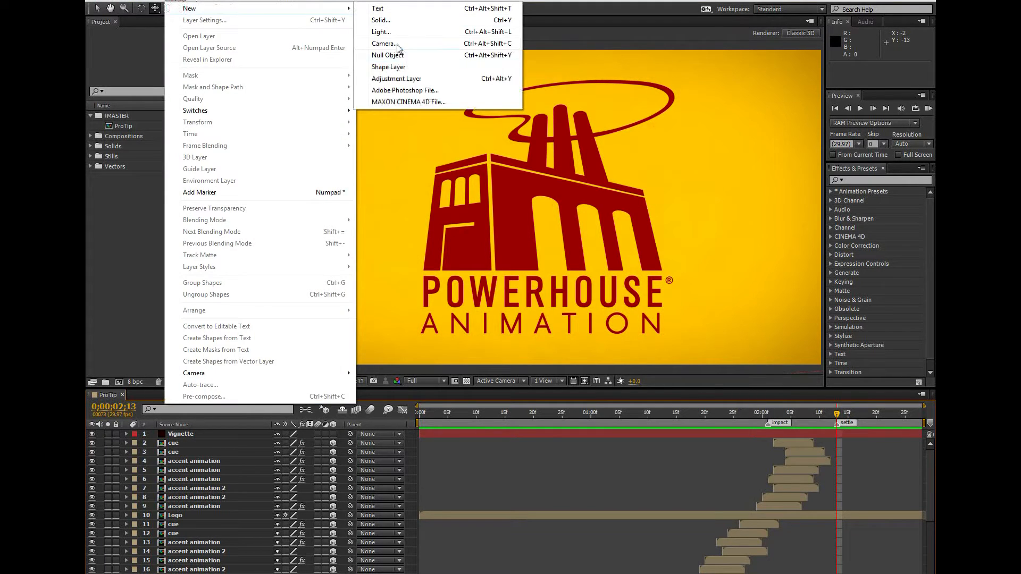
pyautogui.click(383, 43)
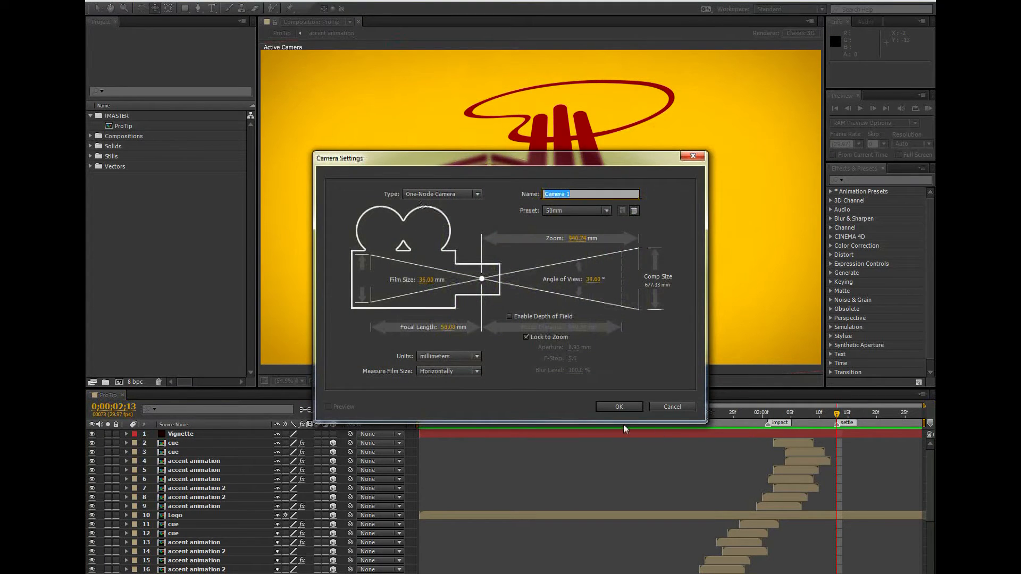
pyautogui.click(617, 407)
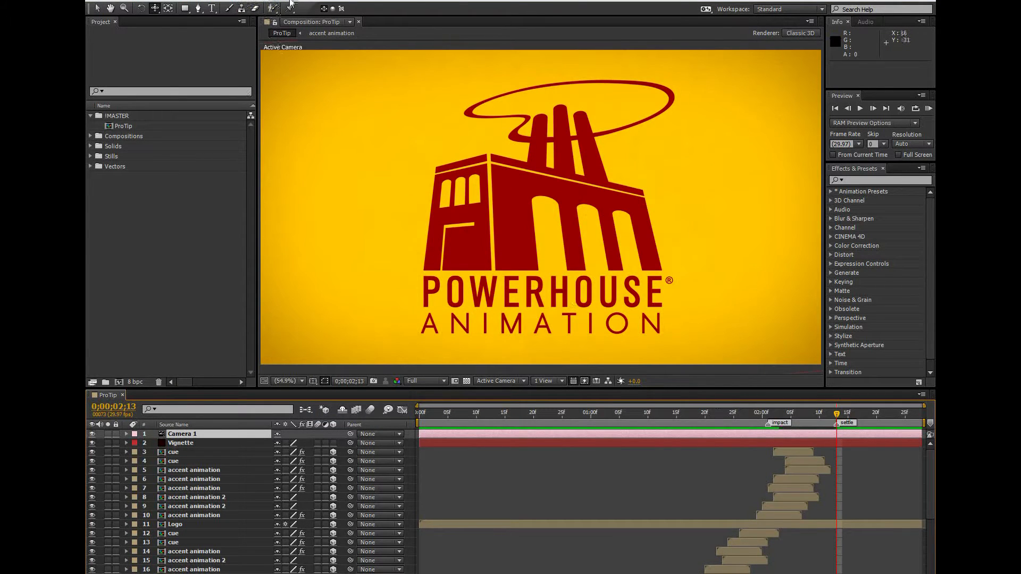
pyautogui.moveTo(306, 254)
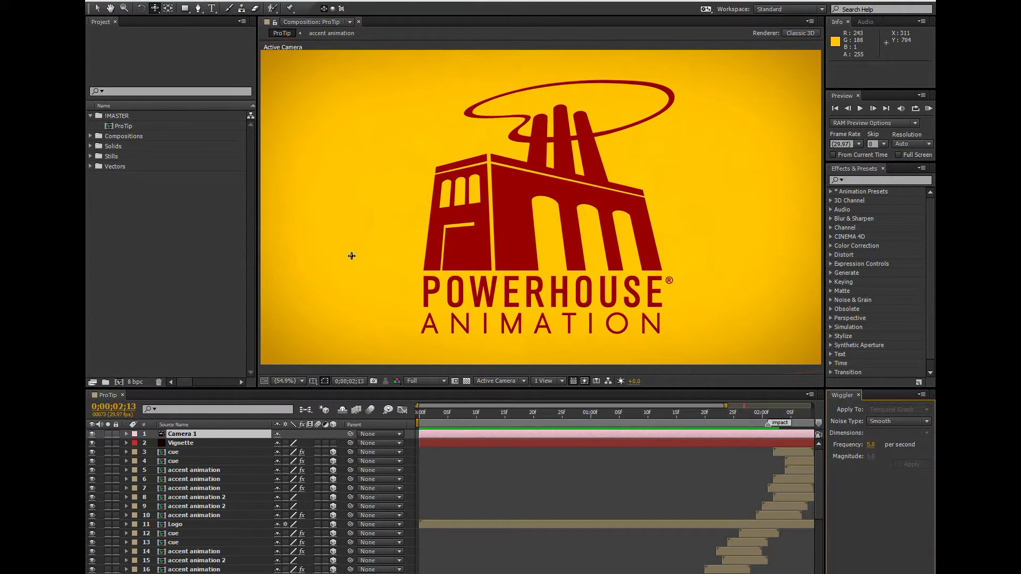
pyautogui.moveTo(358, 255)
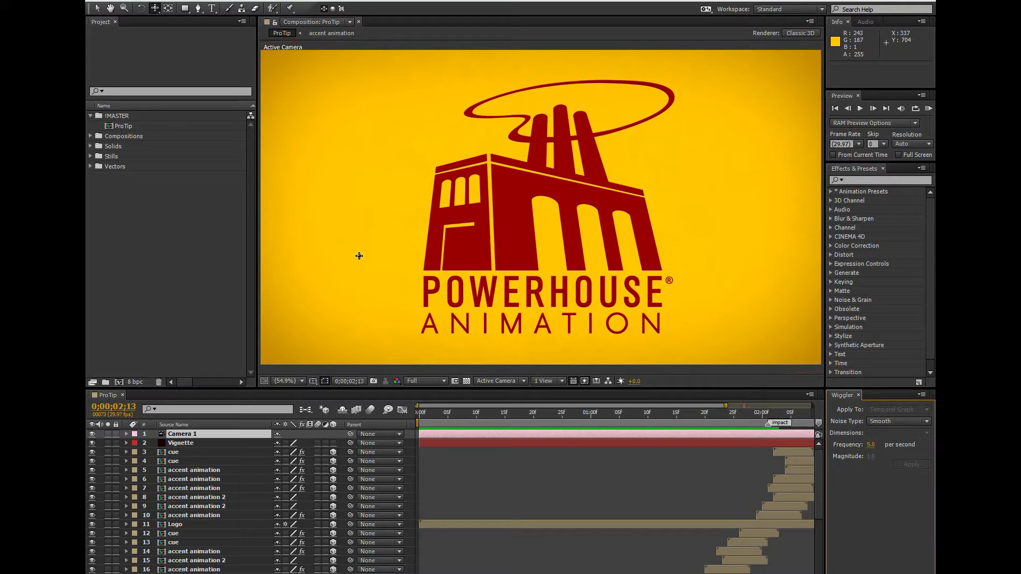
pyautogui.moveTo(240, 455)
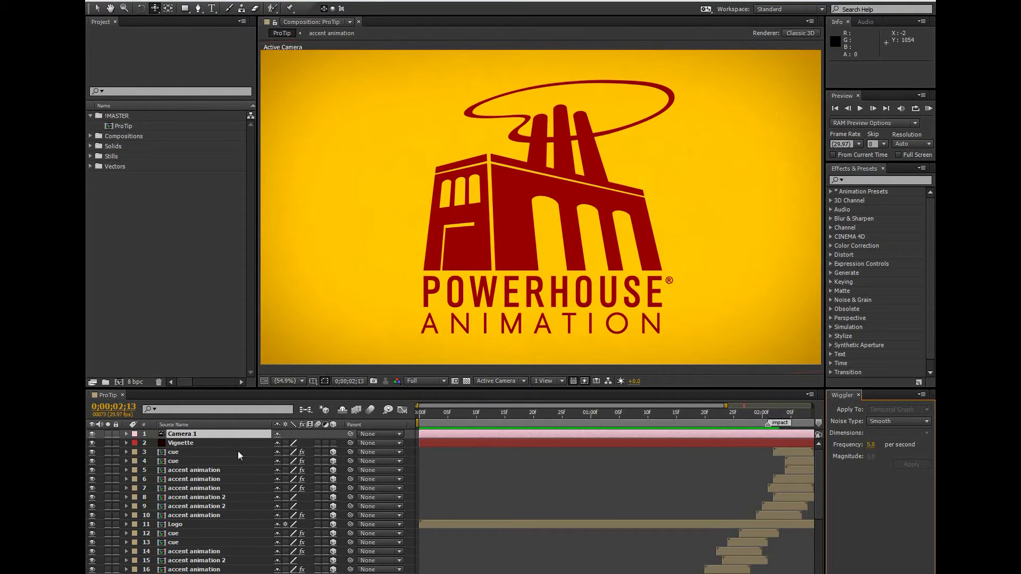
# - Reveal Camera 1's Position and set two keyframes around the impact and settle markers
pyautogui.click(125, 434)
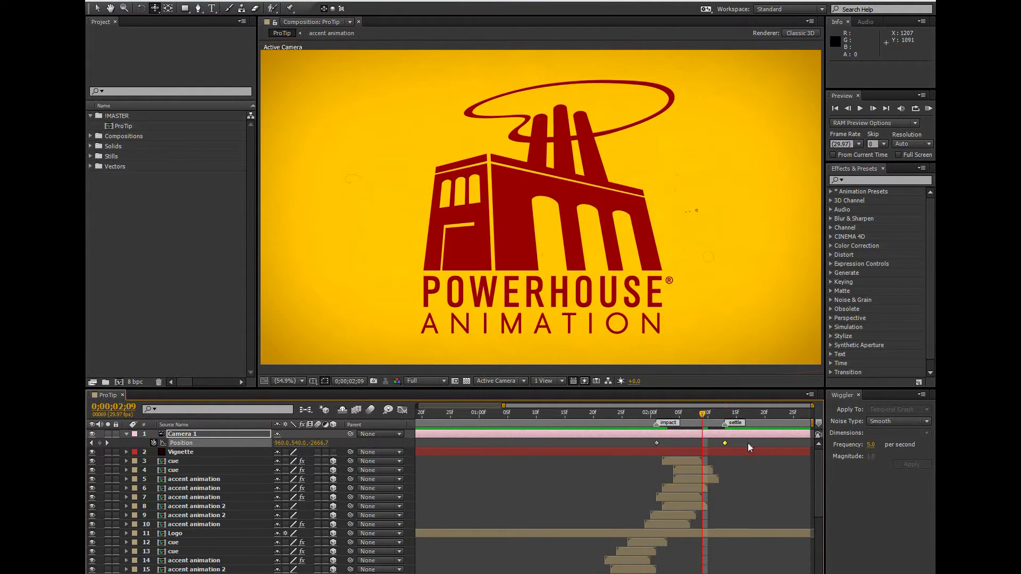
# - Select both Position keyframes and apply Wiggler at frequency 12, magnitude 50
pyautogui.click(899, 409)
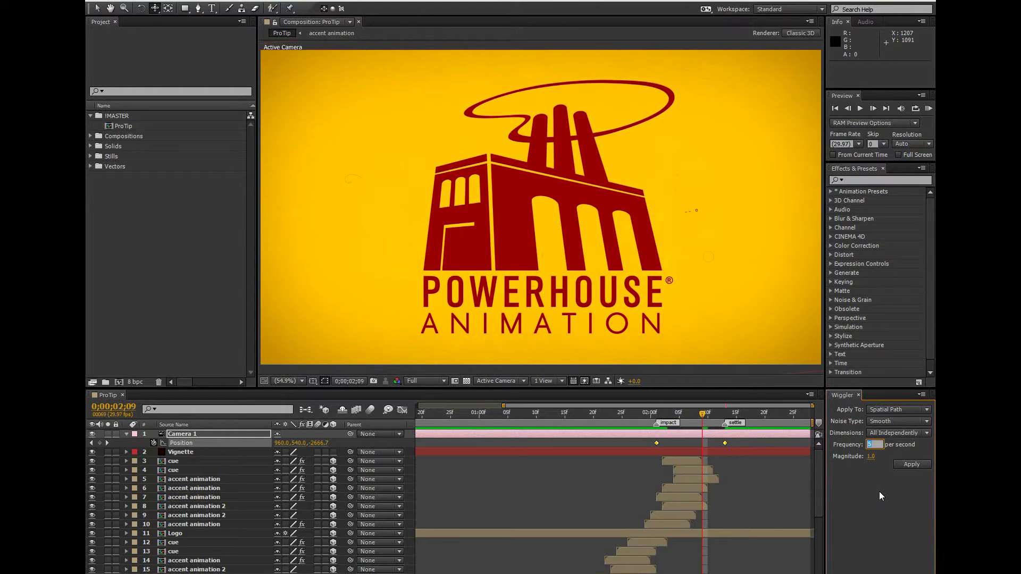
pyautogui.moveTo(884, 493)
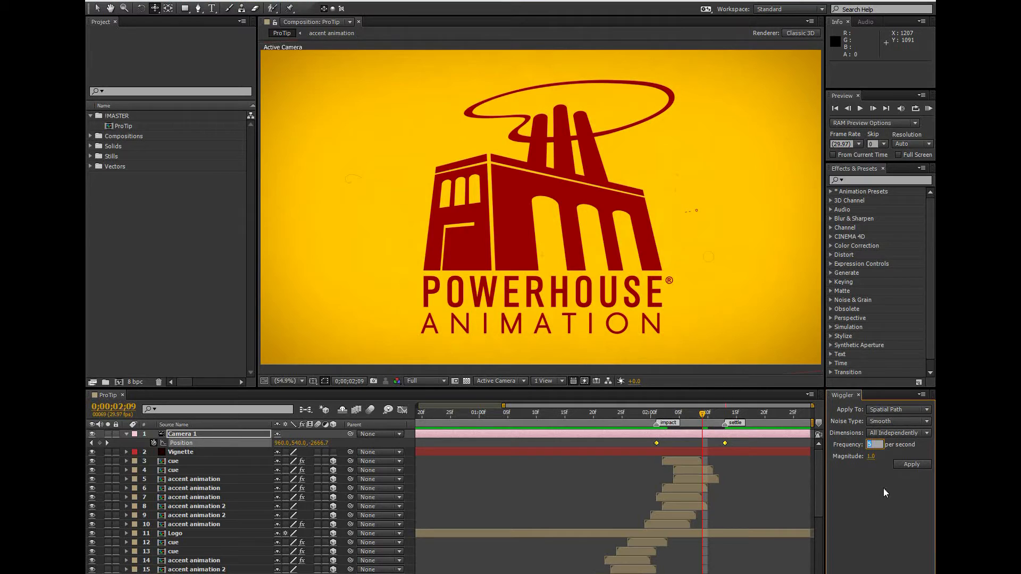
pyautogui.moveTo(876, 456)
pyautogui.write('12')
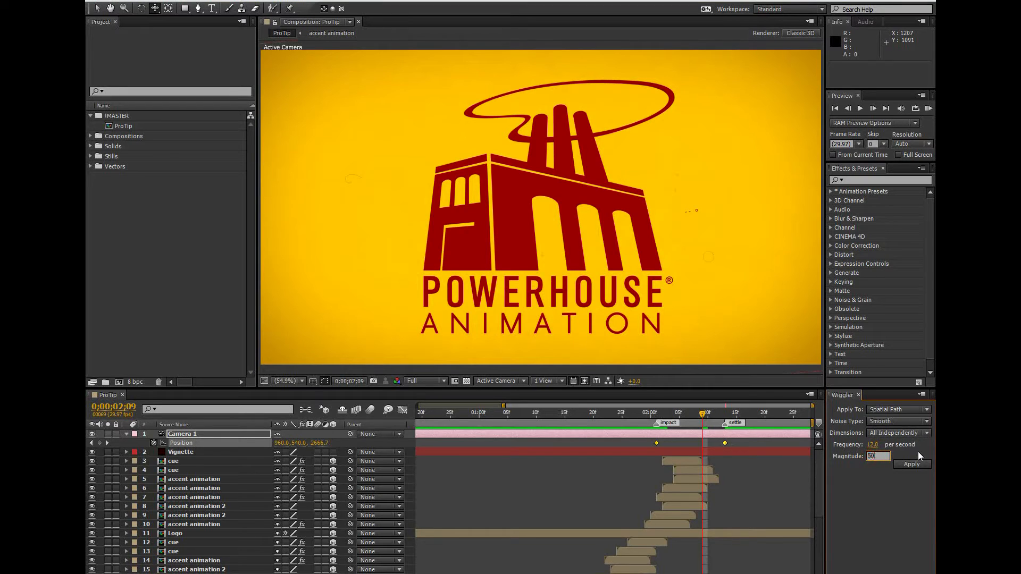
pyautogui.click(912, 465)
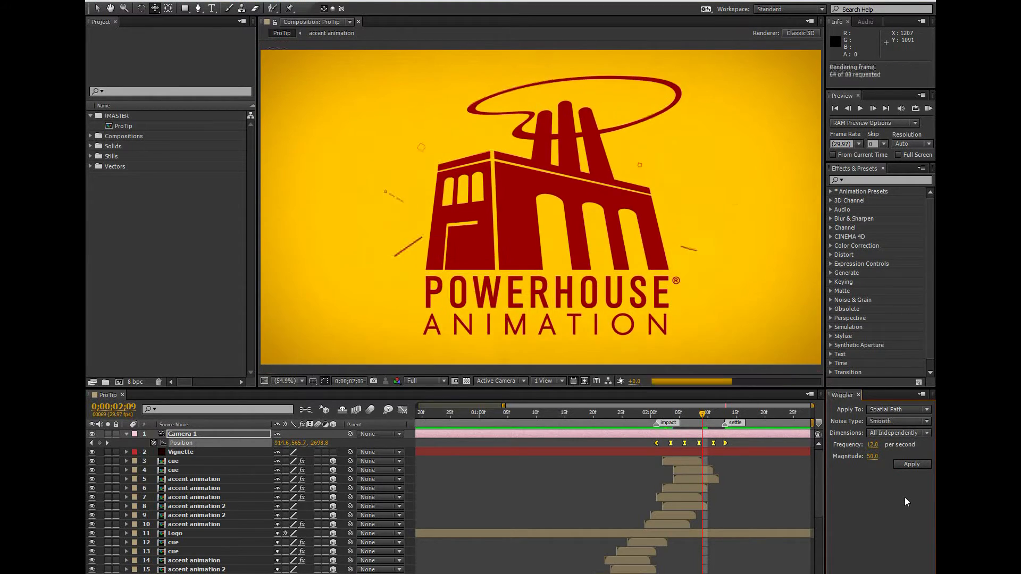
# - Edit a Camera 1 wiggle keyframe's Position values, adjusting its Z, via Edit Value
pyautogui.click(859, 109)
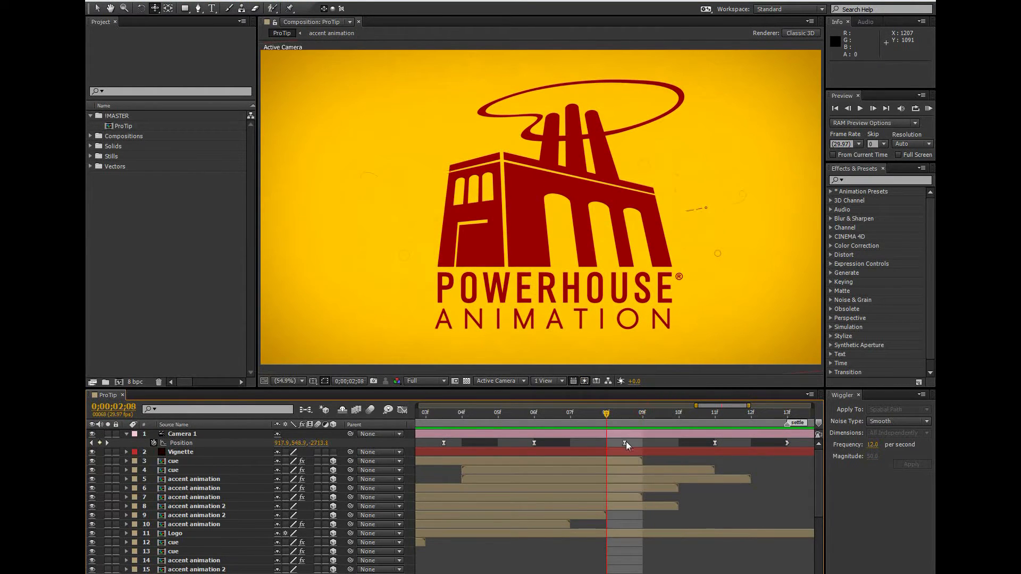
pyautogui.rightClick(626, 444)
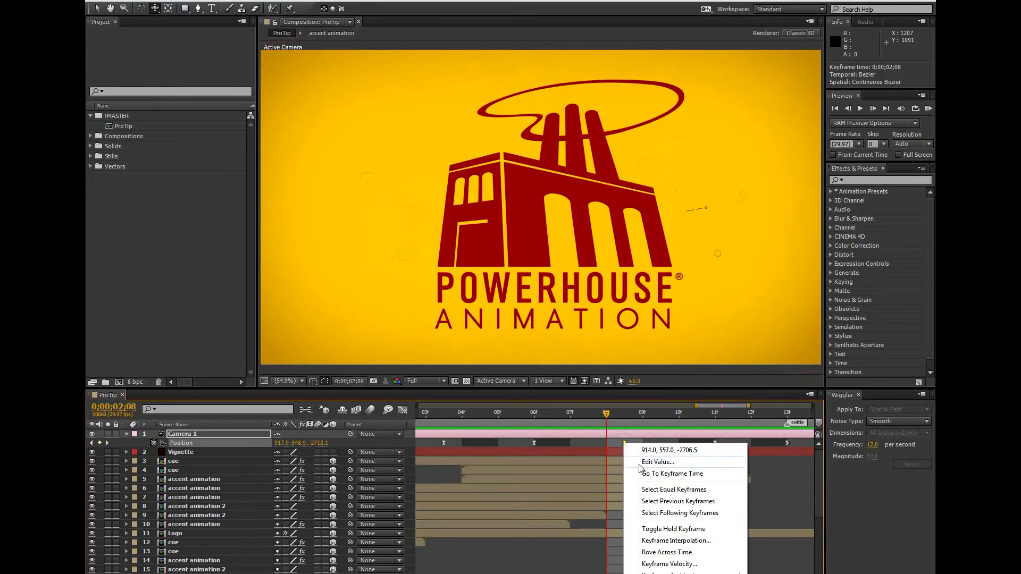
pyautogui.click(658, 463)
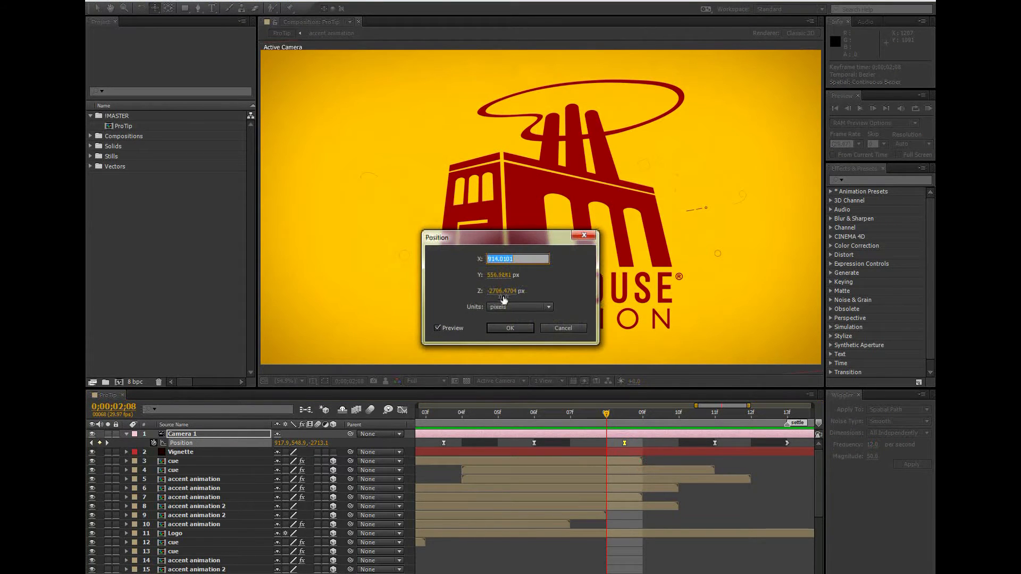
pyautogui.click(501, 292)
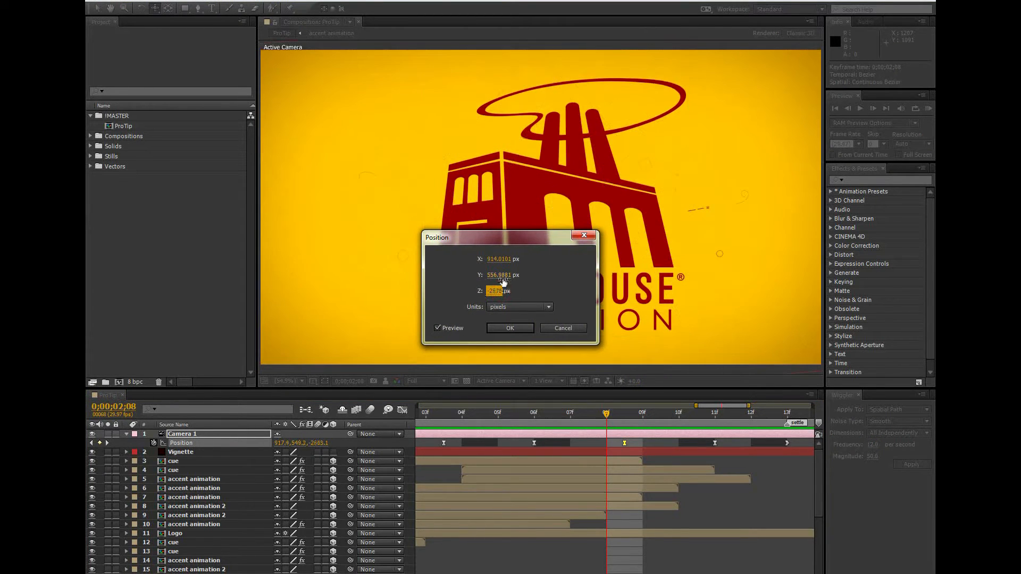
pyautogui.click(509, 327)
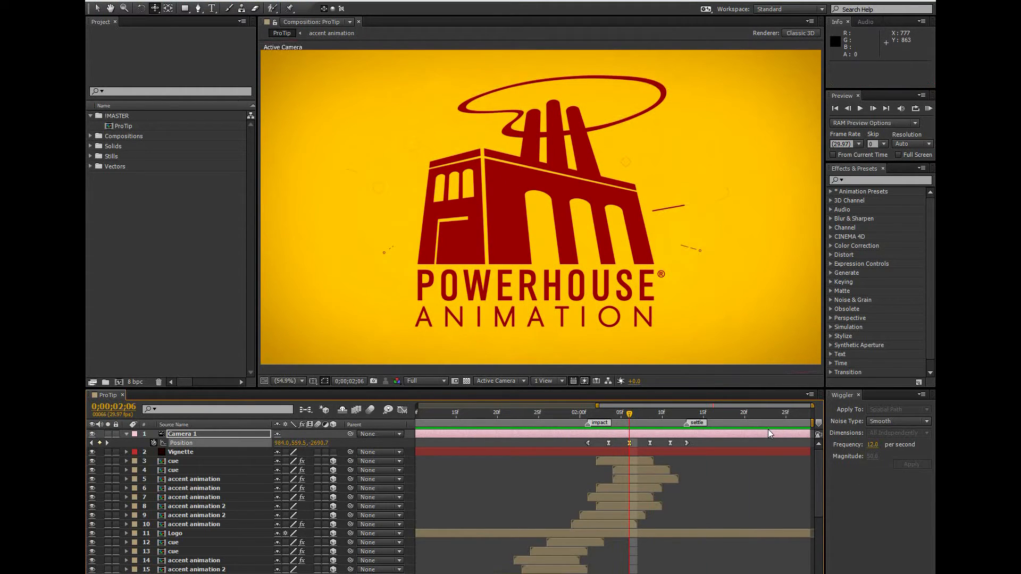
# - Switch Camera 1 to a Two-Node Camera in its Camera Settings
pyautogui.click(182, 434)
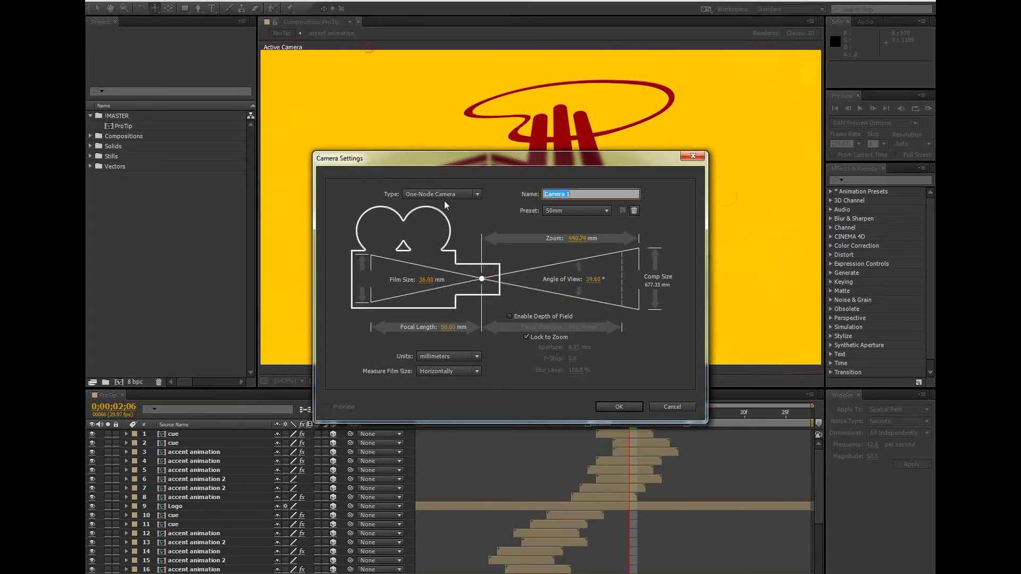
pyautogui.click(441, 194)
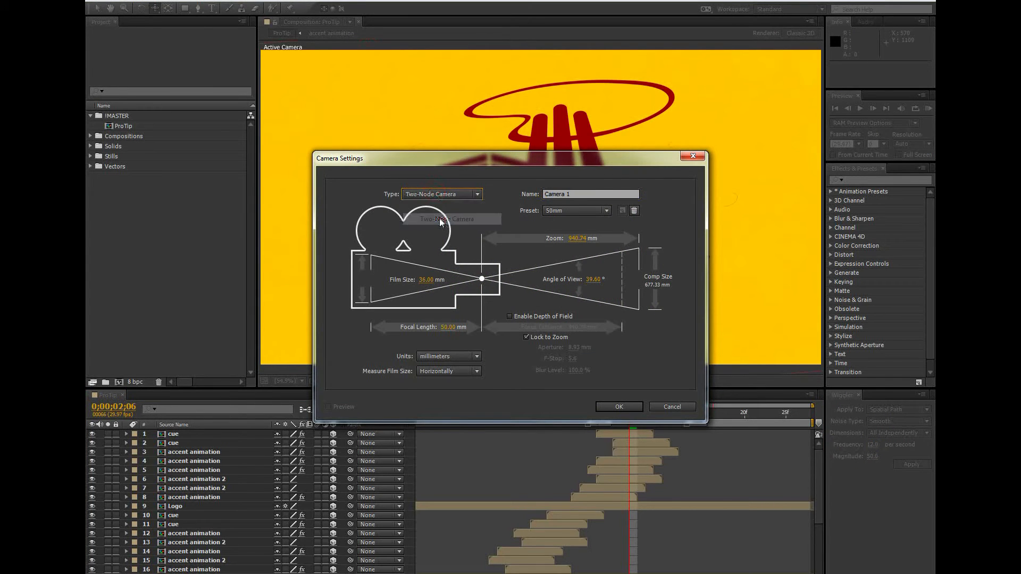
pyautogui.click(618, 406)
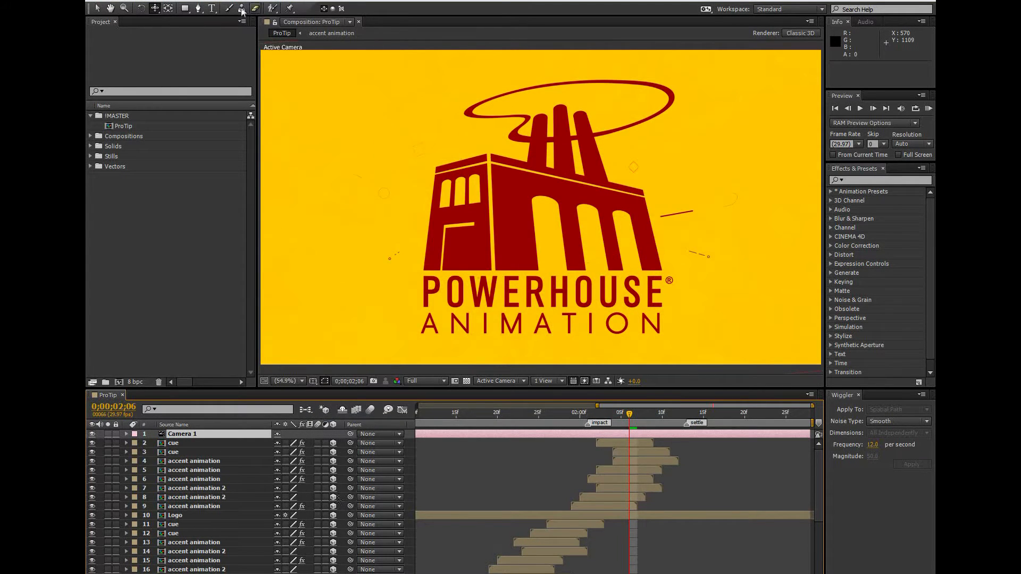
# - Create a new null object above Camera 1 and rename it 'Camera Shake'
pyautogui.click(189, 8)
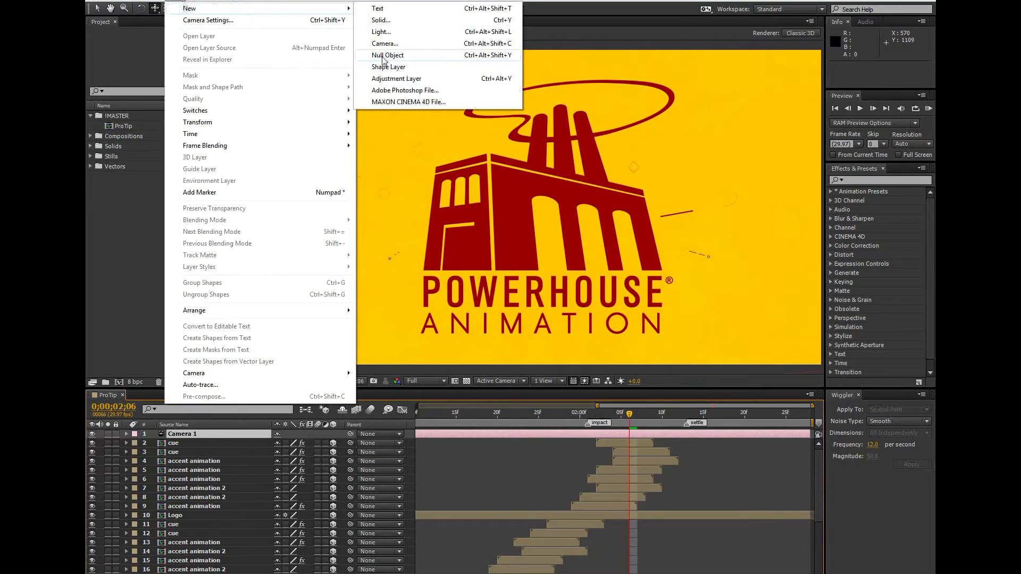
pyautogui.click(387, 54)
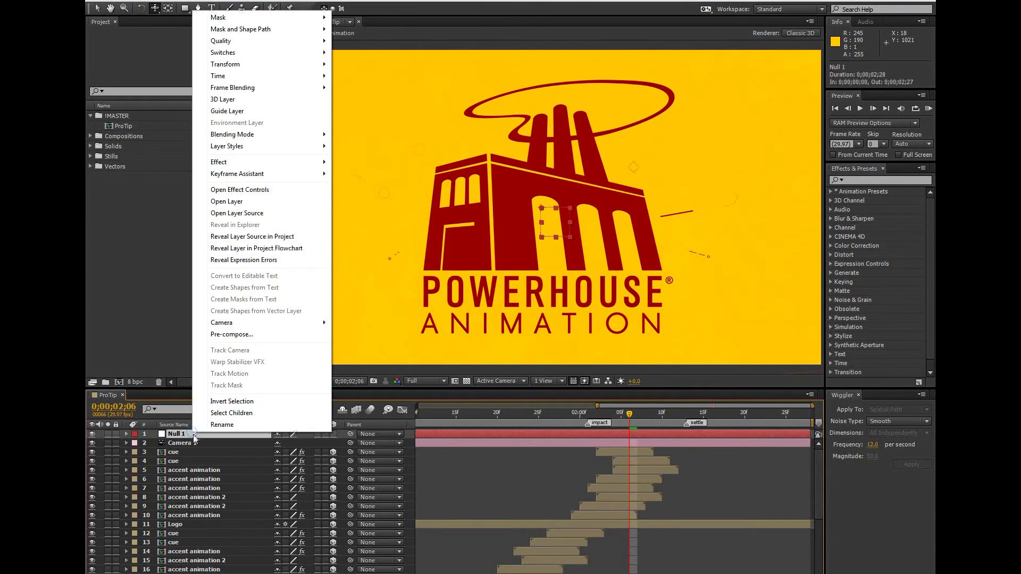
pyautogui.click(222, 425)
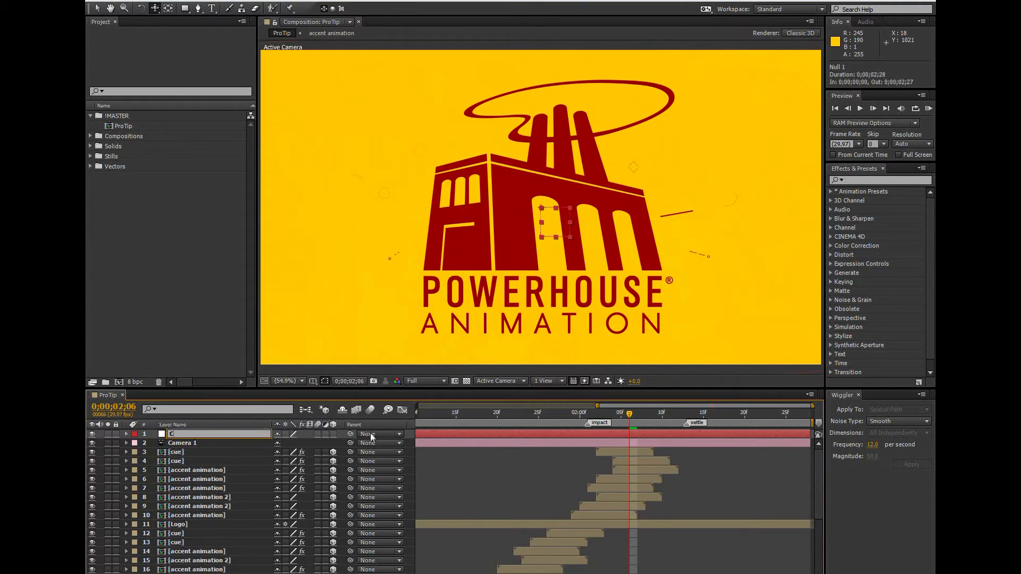
pyautogui.write('Camera Shake')
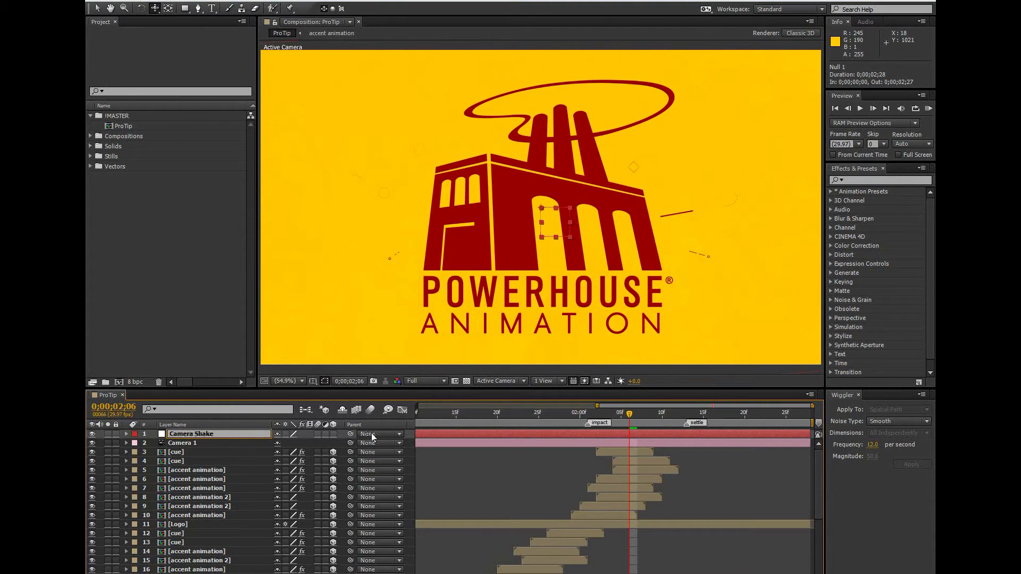
# - Search 'slider' in Effects & Presets and apply Slider Control to the Camera Shake null
pyautogui.click(879, 179)
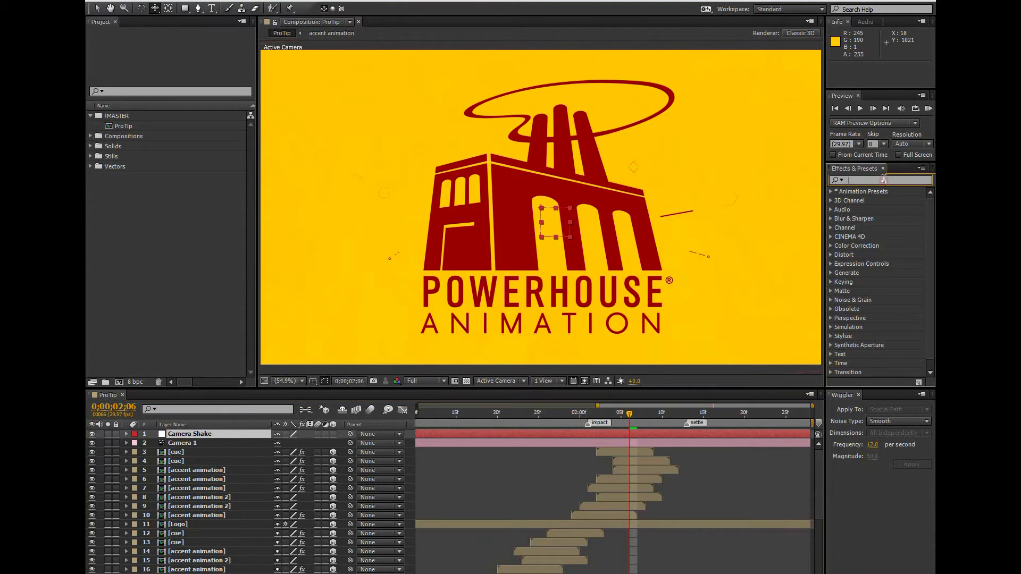
pyautogui.click(832, 190)
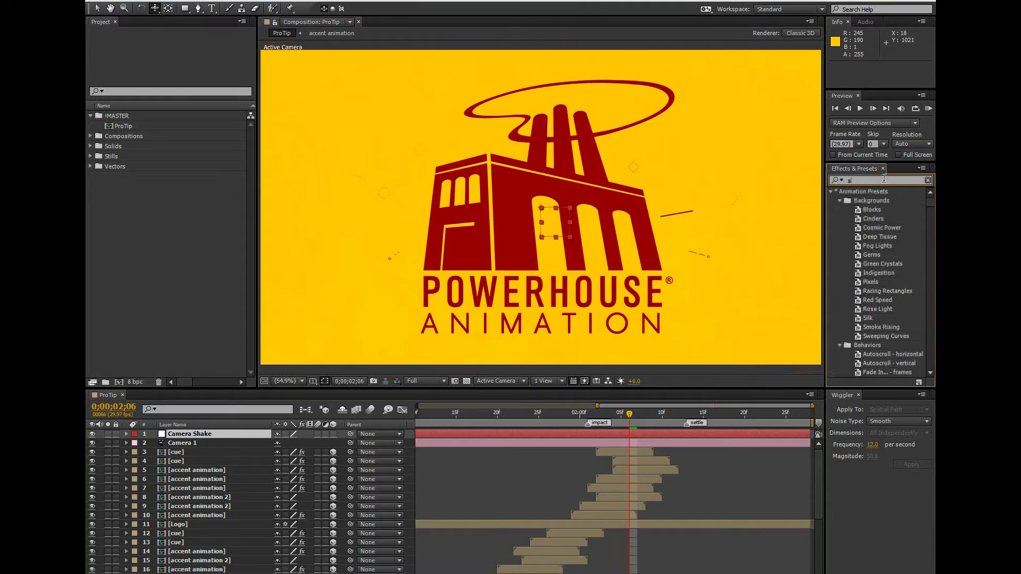
pyautogui.write('slider')
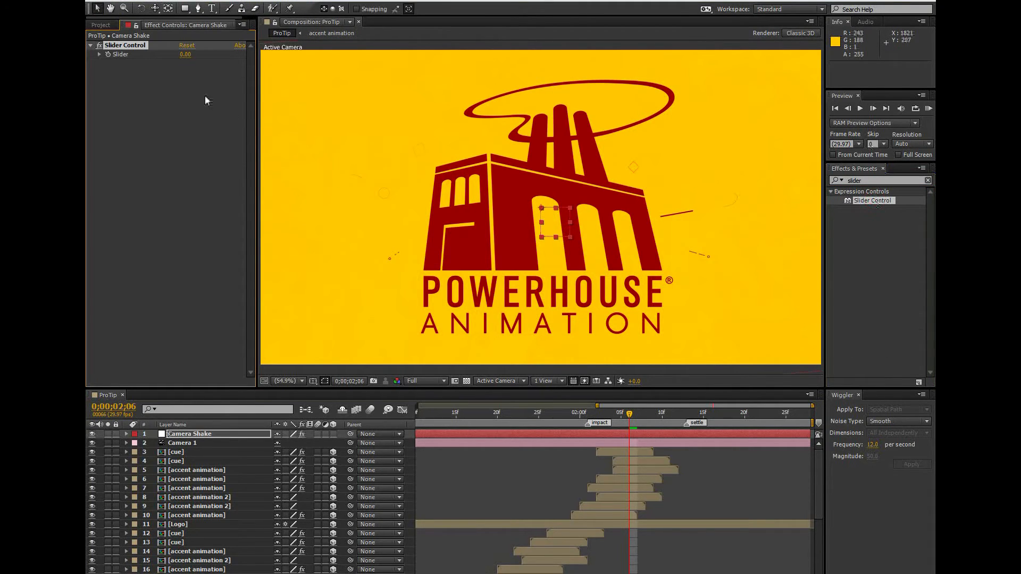
pyautogui.doubleClick(125, 45)
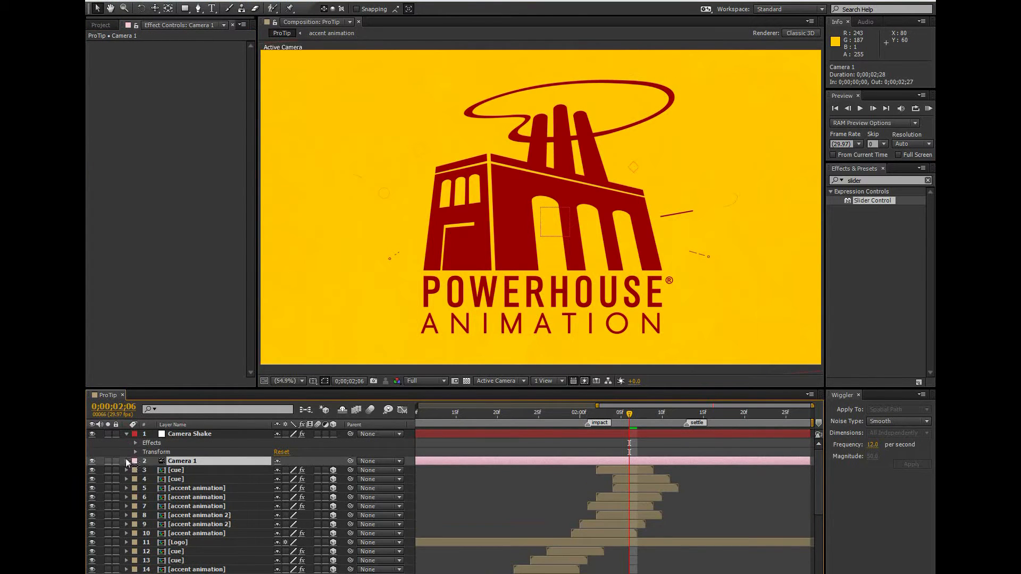
# - Add a wiggle() expression on Camera 1's Point of Interest referencing the Frequency and Magnitude sliders
pyautogui.click(128, 434)
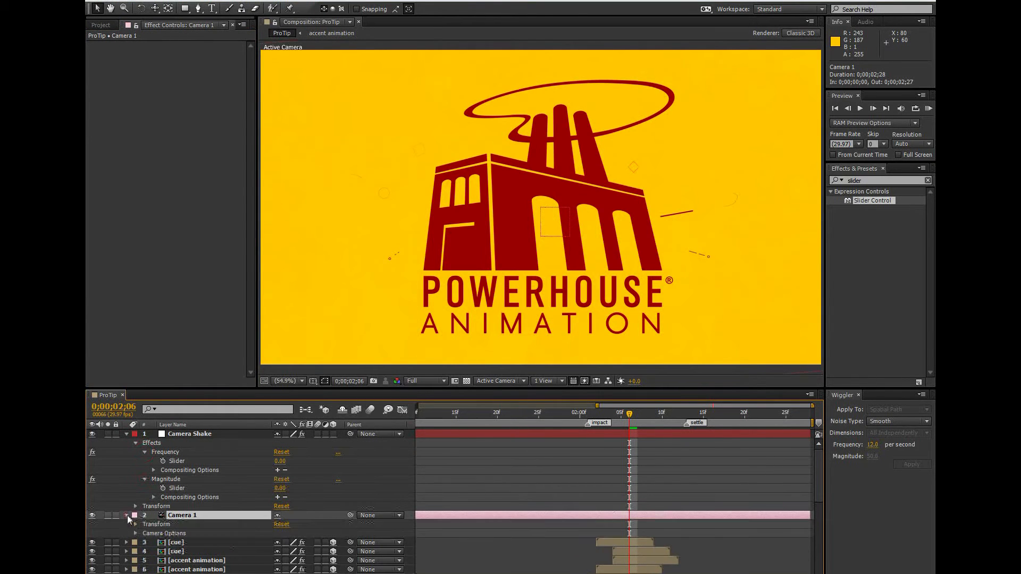
pyautogui.click(135, 525)
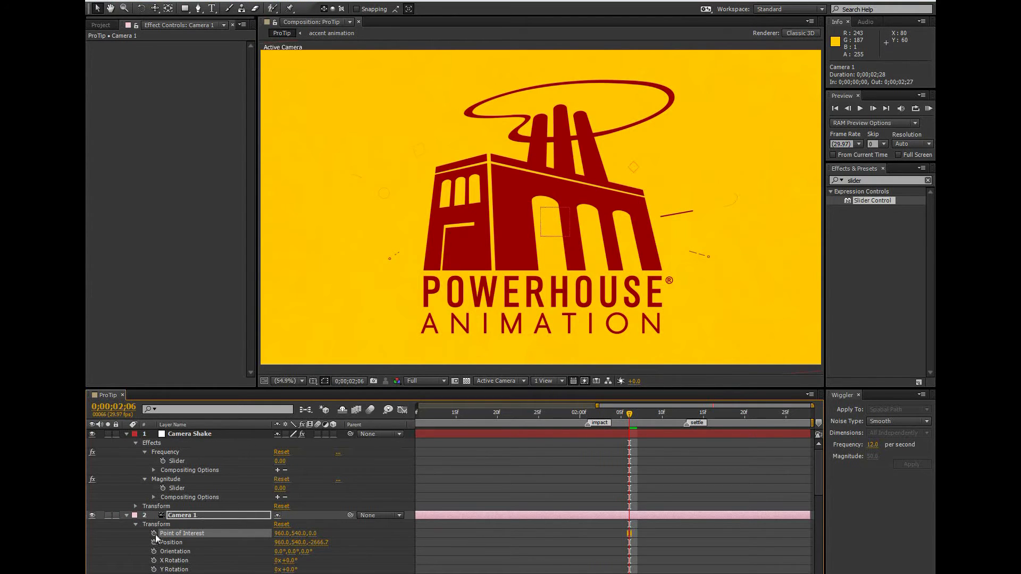
pyautogui.click(154, 533)
pyautogui.write('wiggle(thisComp.layer("Camera Shake").effect("Frequency")("Slider"),thisComp.layer("Camera Shake").effect("Magnitude")("Slider"))')
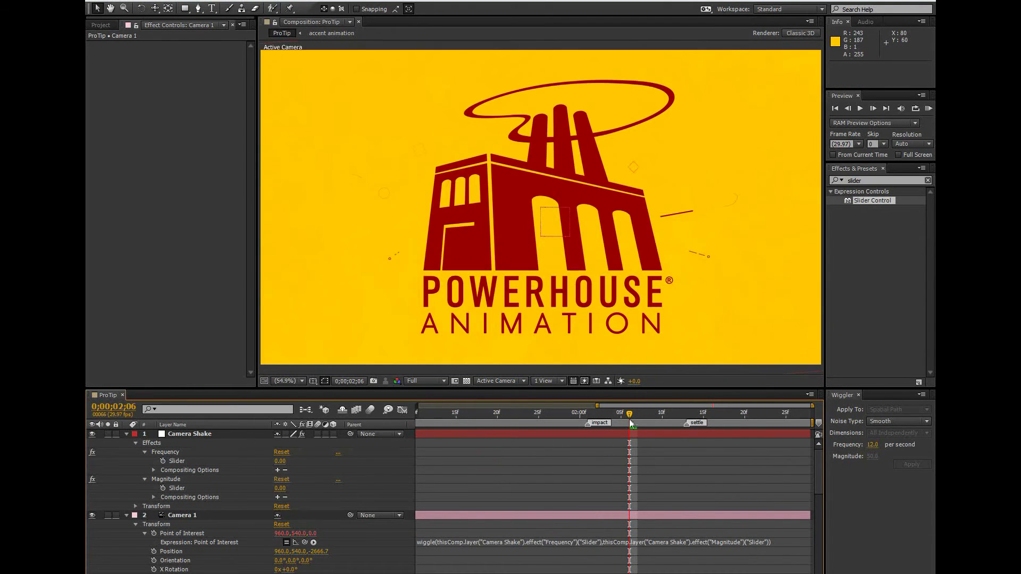
pyautogui.click(555, 413)
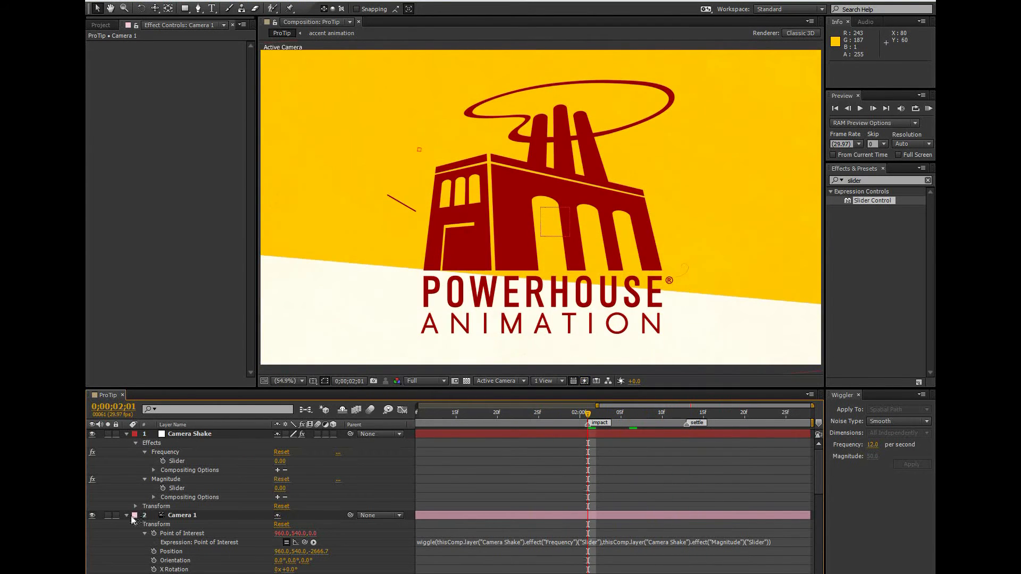
# - Keyframe the Frequency and Magnitude sliders around the impact and settle markers, then RAM preview the shake
pyautogui.click(128, 515)
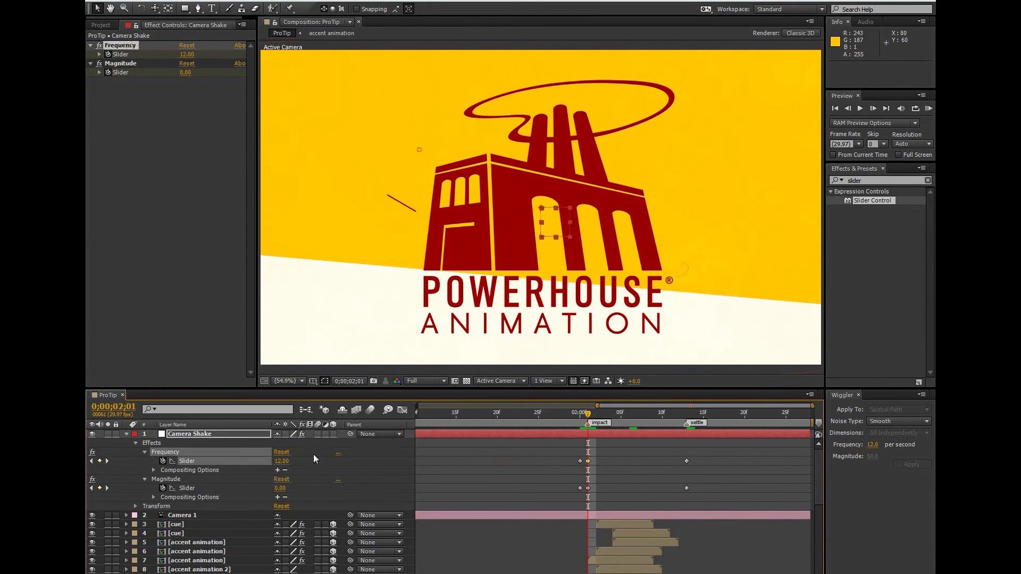
pyautogui.doubleClick(280, 488)
pyautogui.write('50')
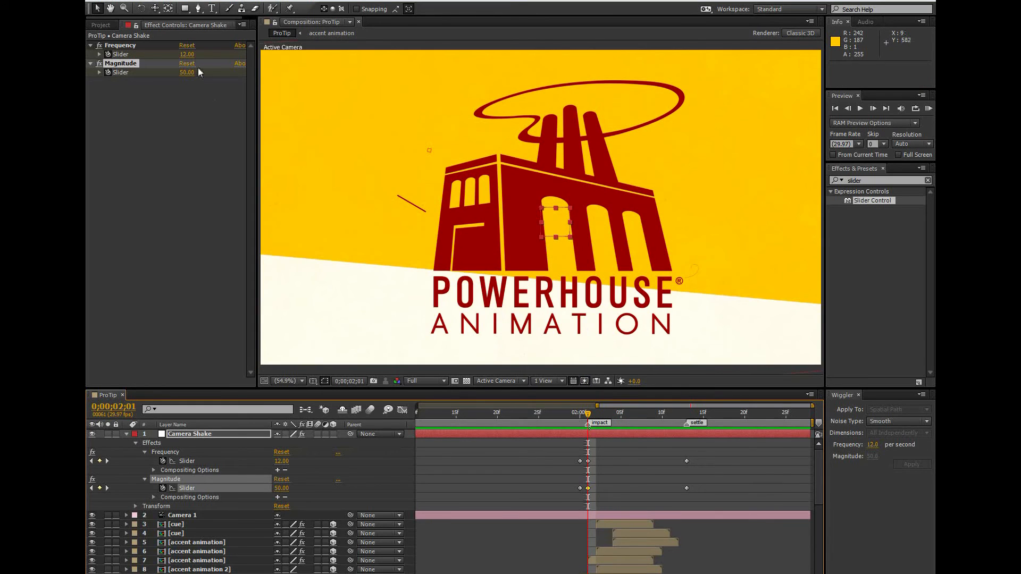
pyautogui.doubleClick(187, 54)
pyautogui.write('8')
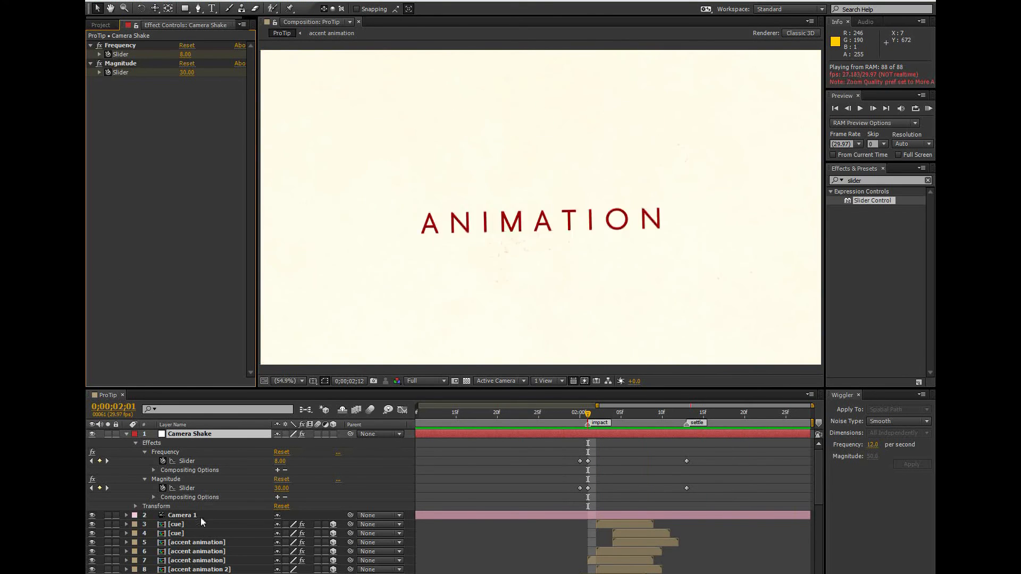
pyautogui.click(182, 515)
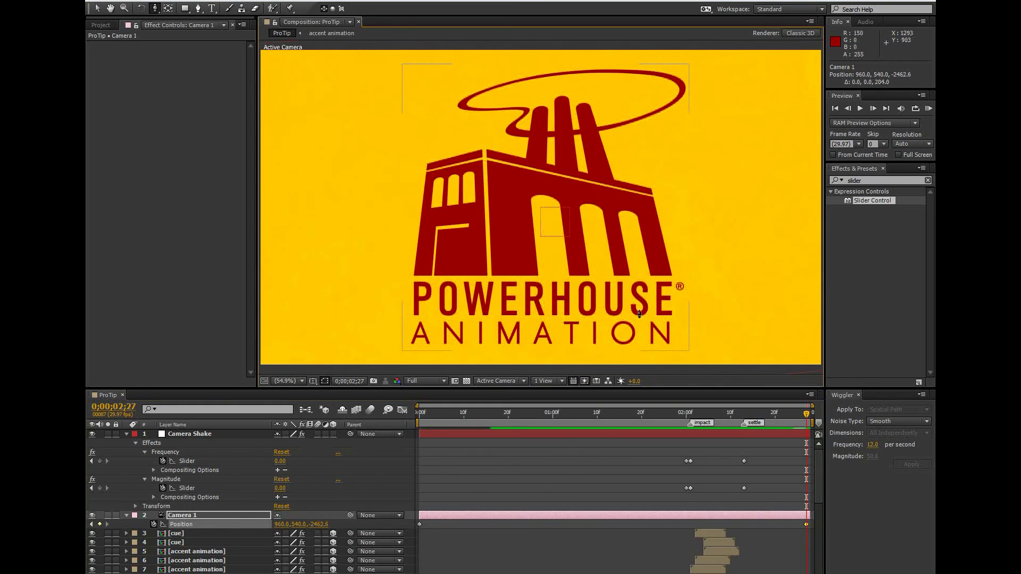
pyautogui.click(886, 109)
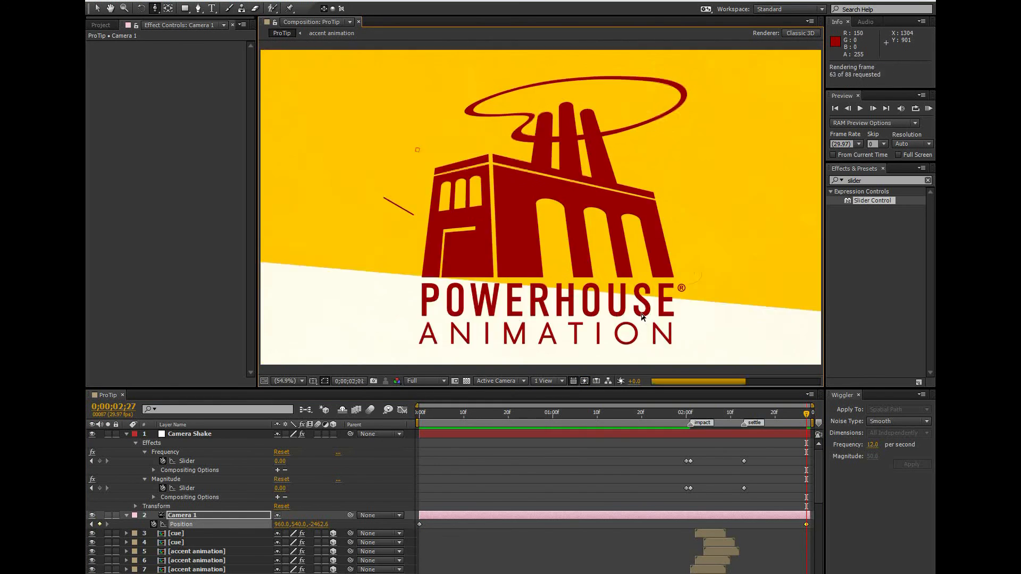